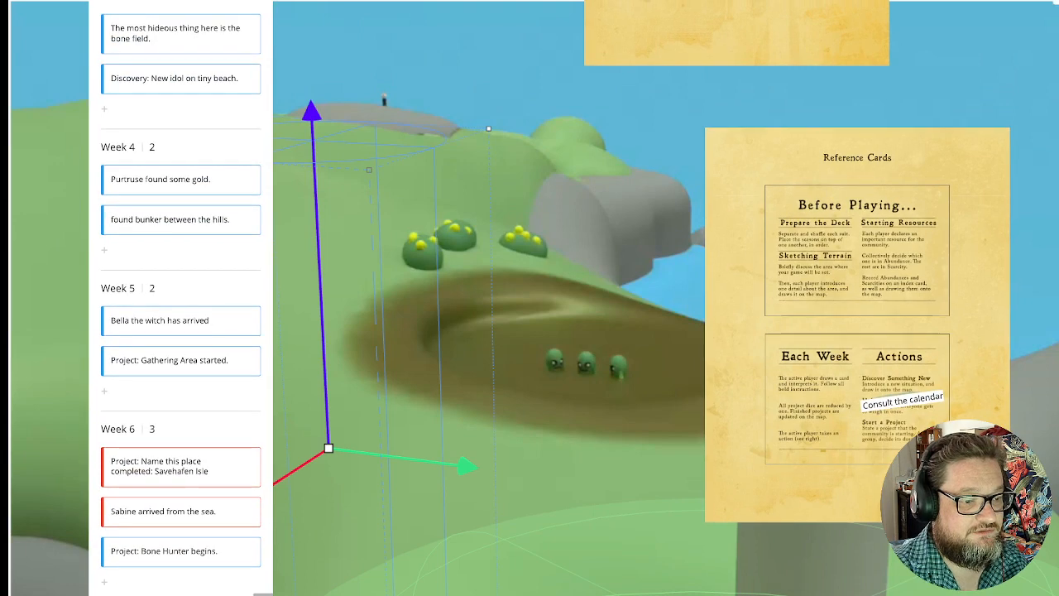
# - Scroll to the Resources board, dismiss the Bones card's options and start editing its text
pyautogui.scroll(-3)
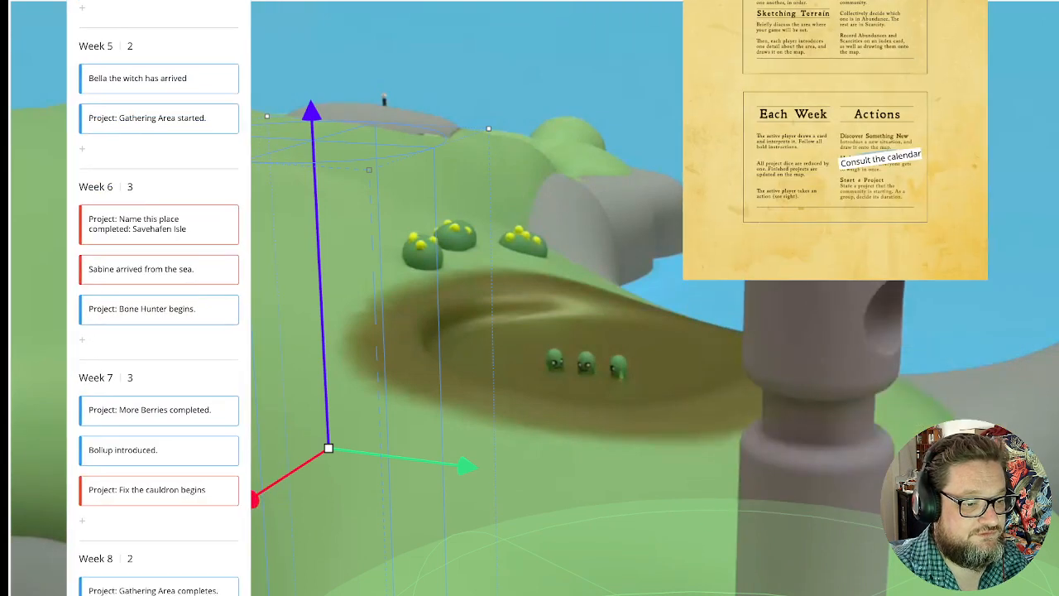
pyautogui.scroll(-3)
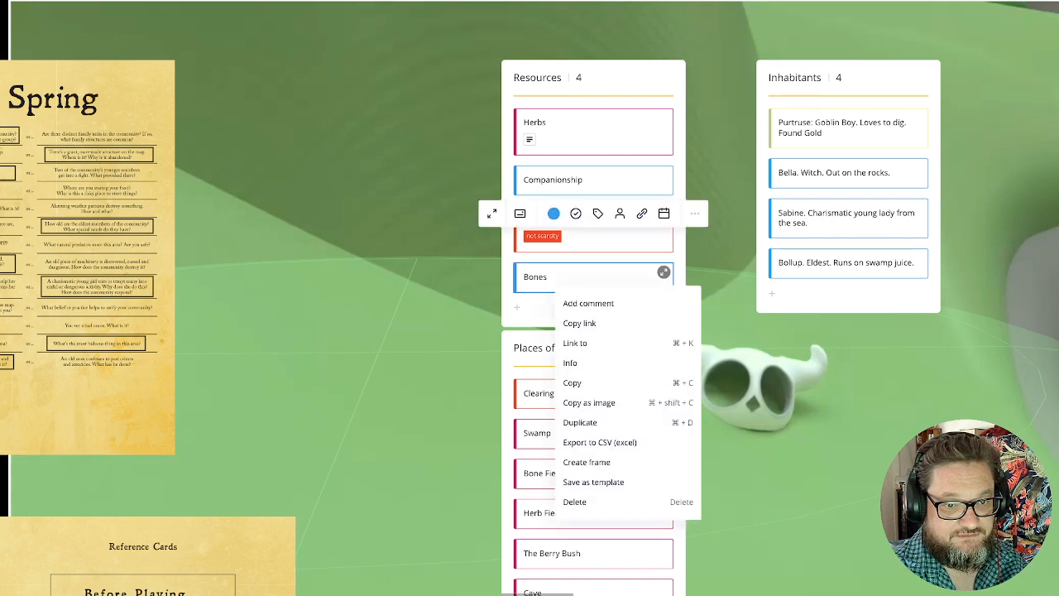
pyautogui.click(563, 278)
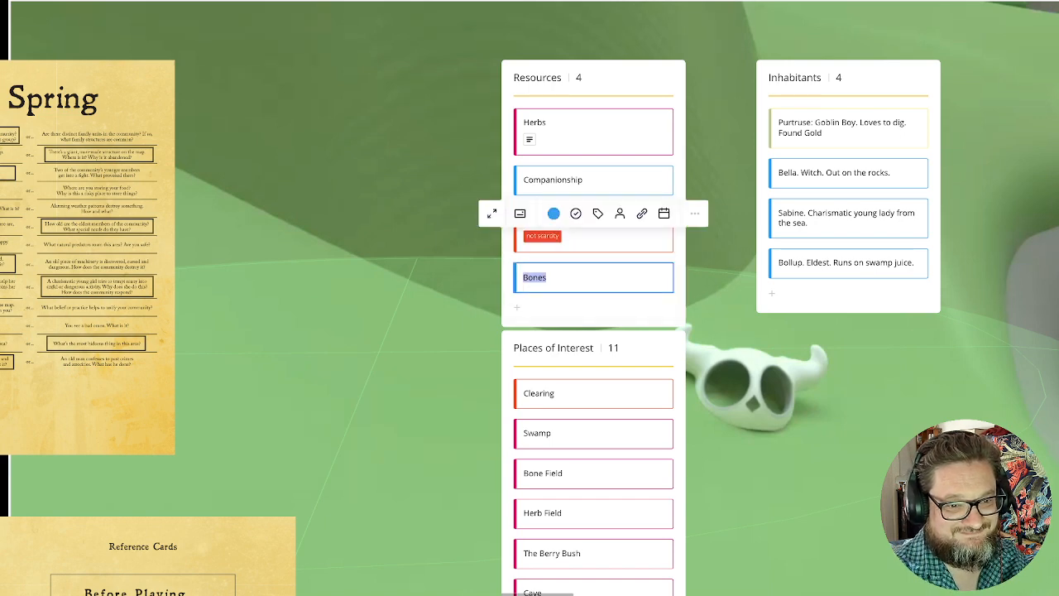
pyautogui.click(598, 213)
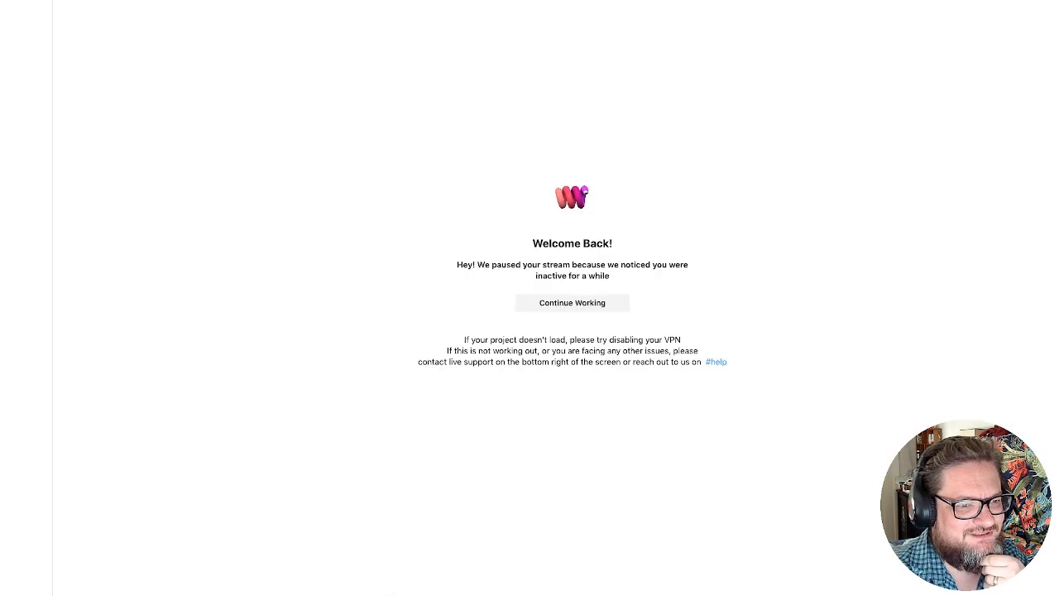
pyautogui.click(573, 301)
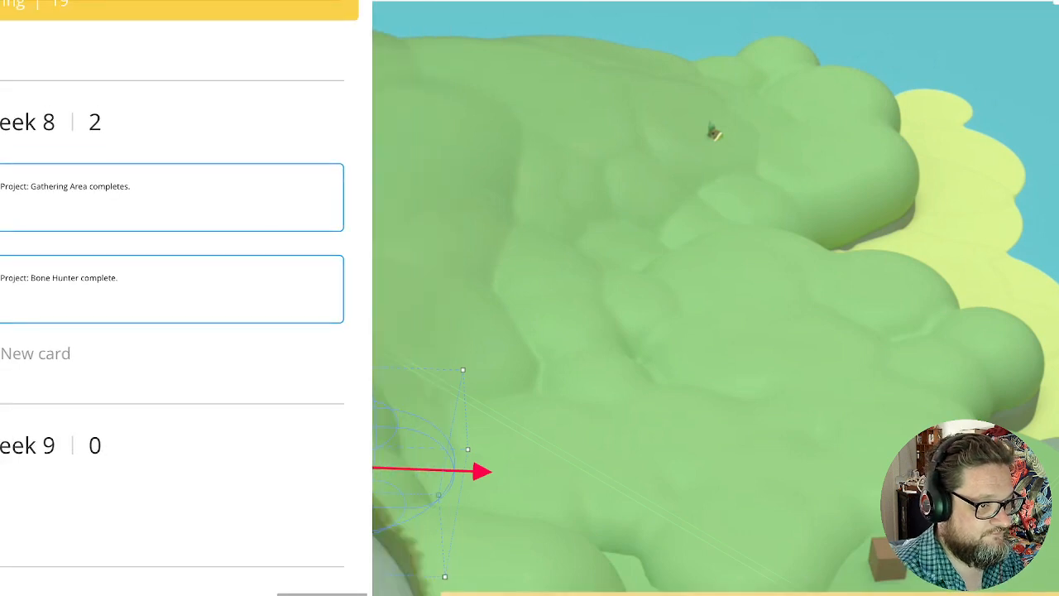
# - Fill the Week 8 card with 'Project: welcome party begins'
pyautogui.write('P')
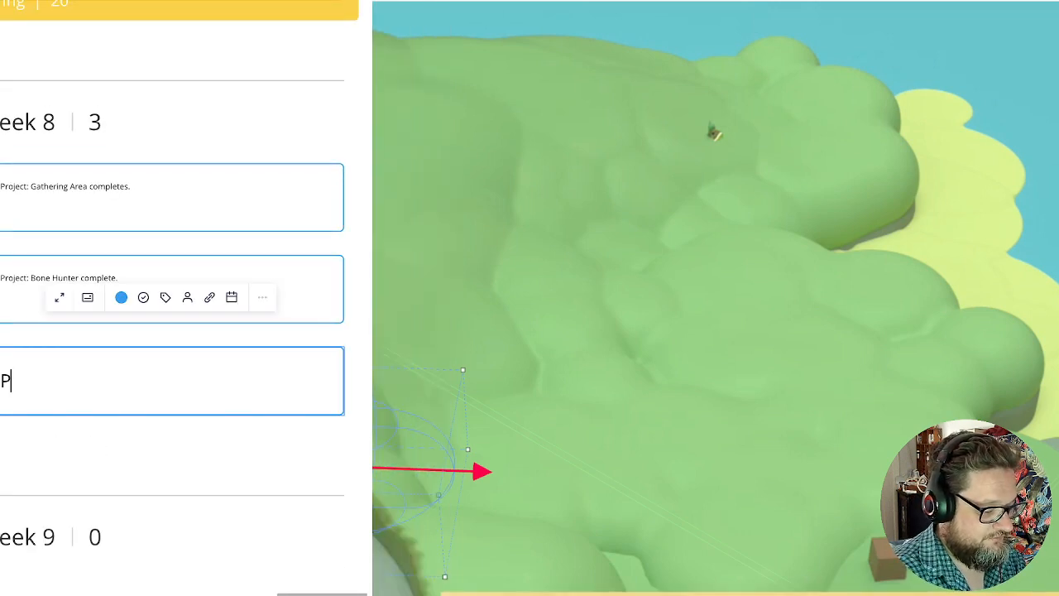
pyautogui.write('roject')
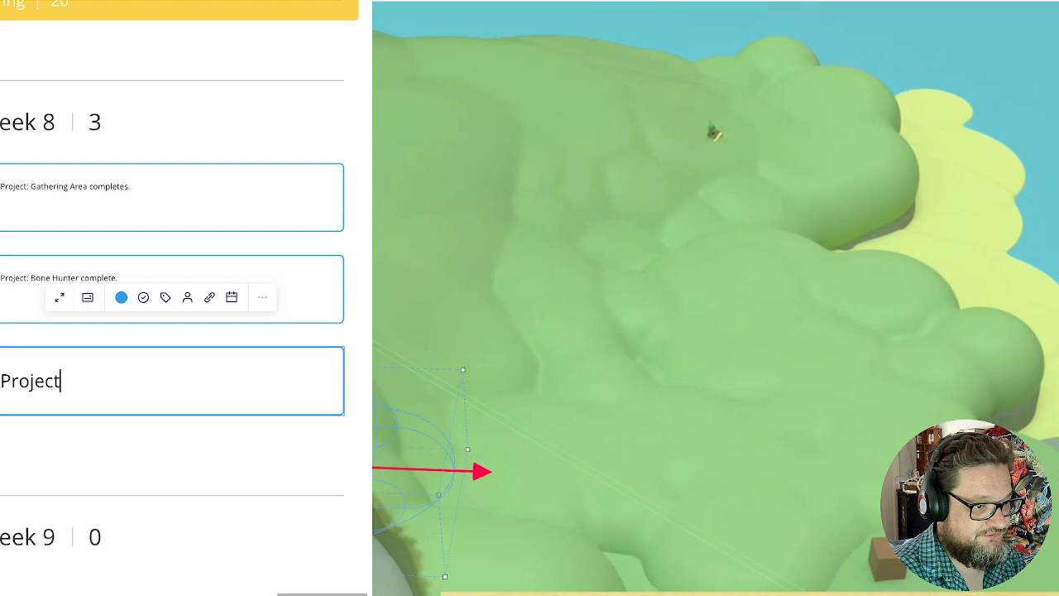
pyautogui.write(':')
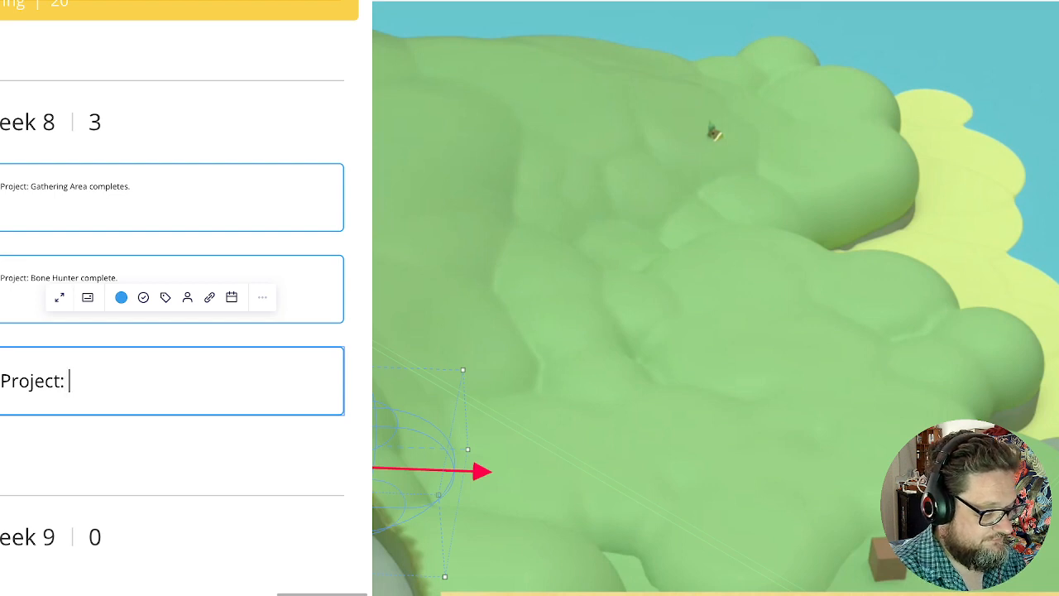
pyautogui.write('wecl')
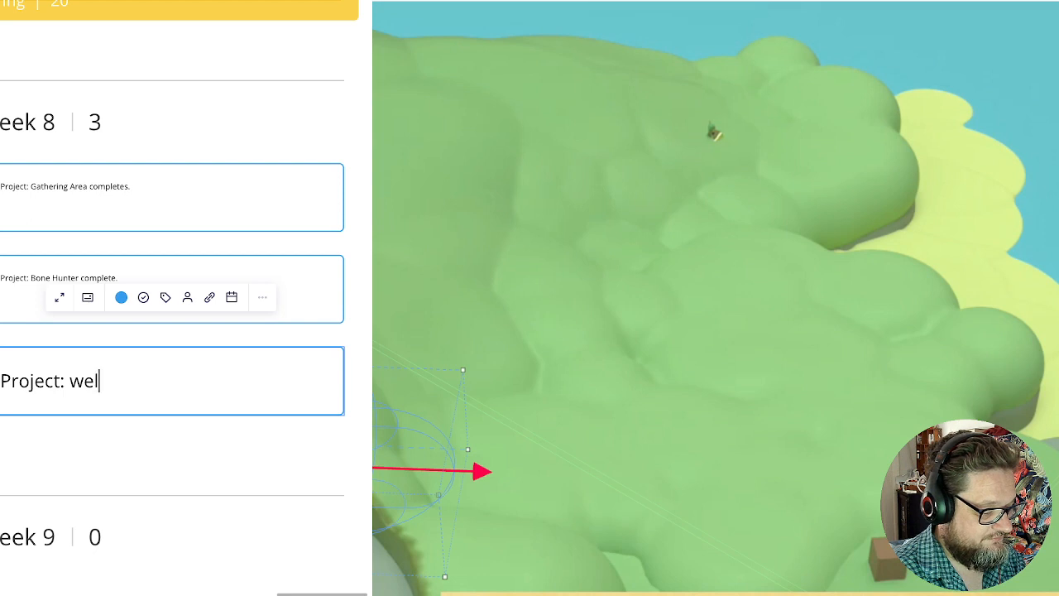
pyautogui.write('come party br')
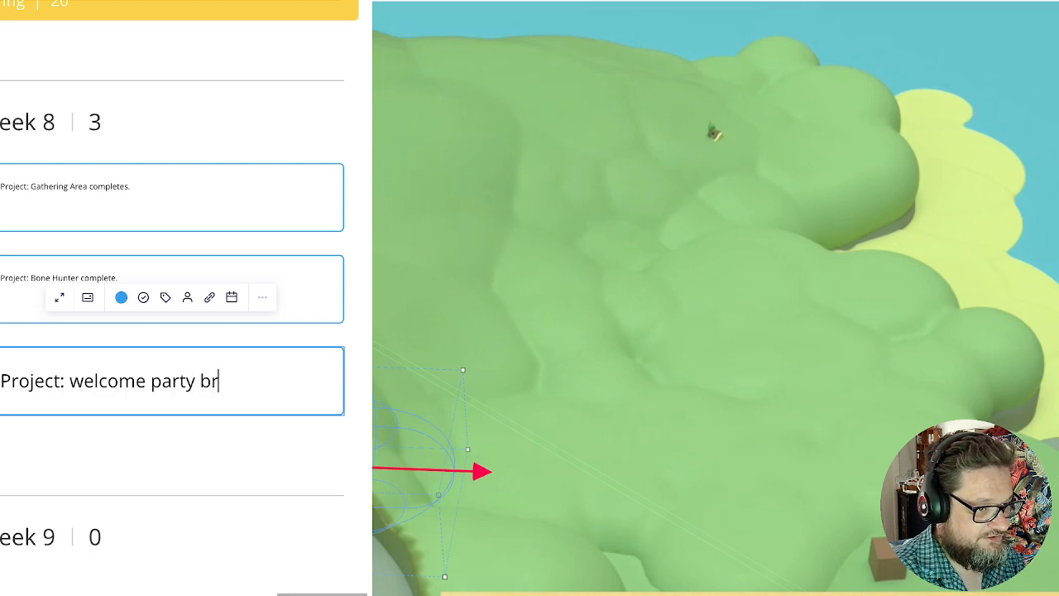
pyautogui.write('egins')
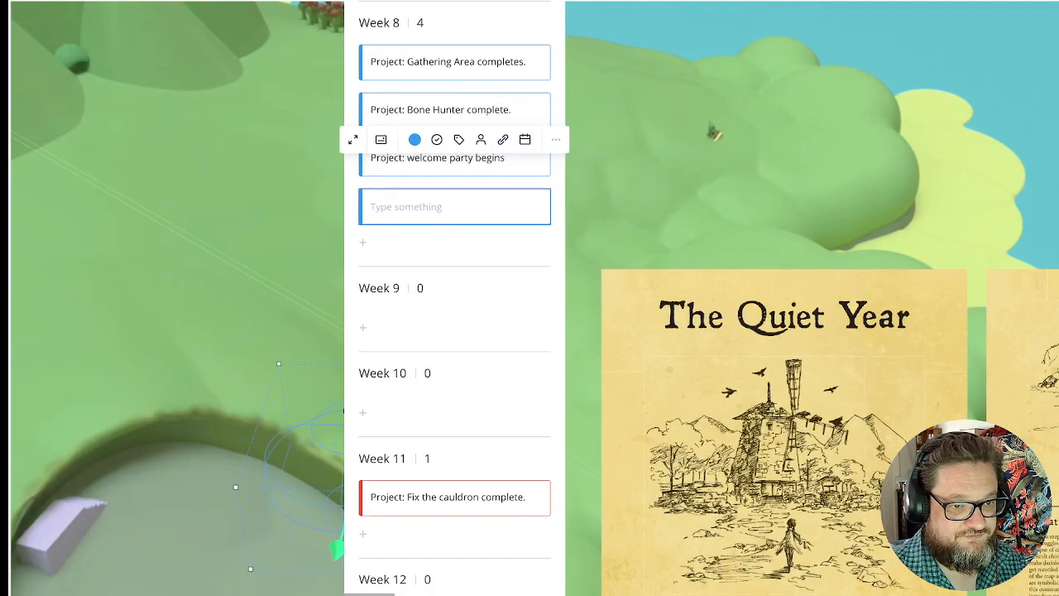
# - Start a Week 10 card, typing 'Project: welc' so far
pyautogui.scroll(-3)
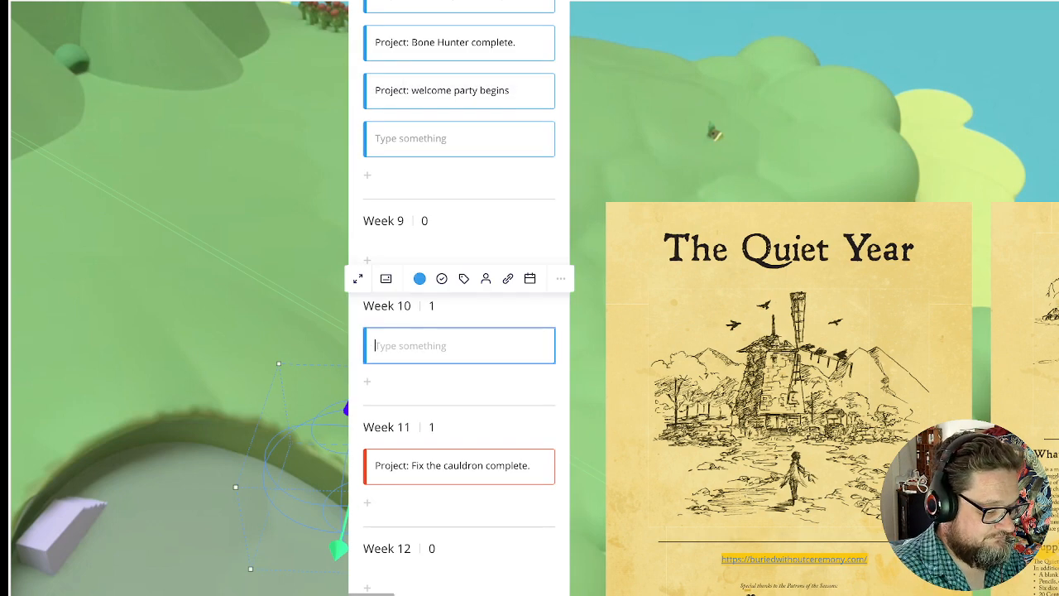
pyautogui.write('Project')
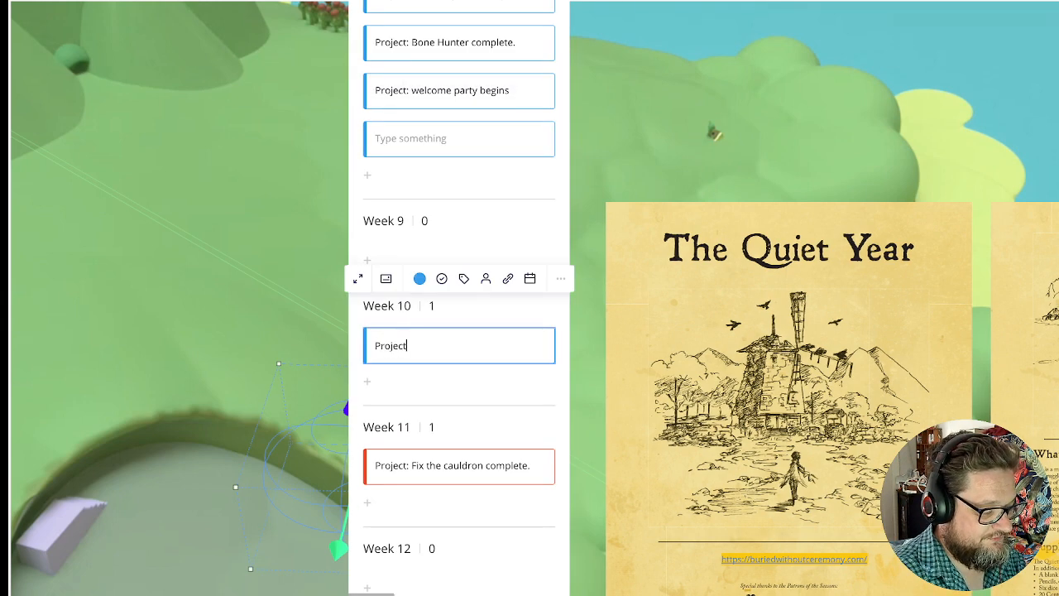
pyautogui.write(': weld')
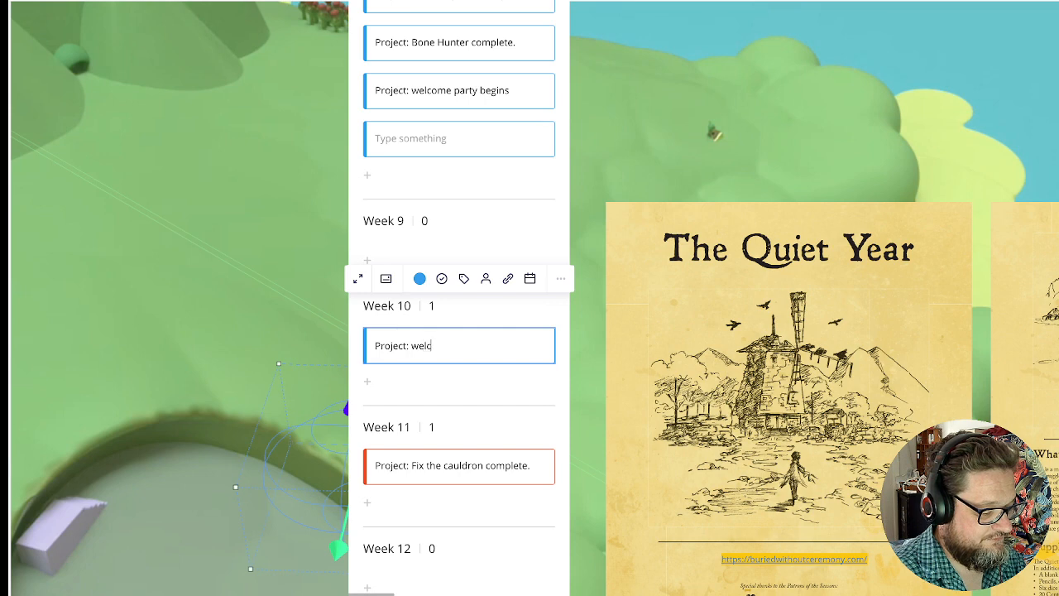